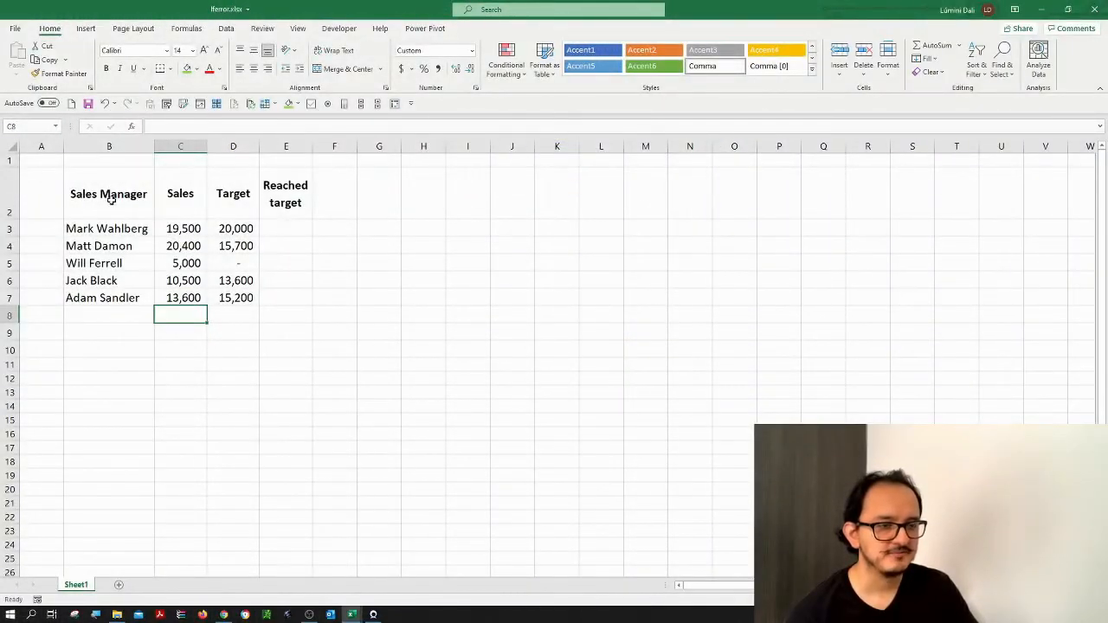
- Review the Sales, Target and Reached target columns, then enter =C3/D3 for Mark Wahlberg (98%)
left_click(180, 193)
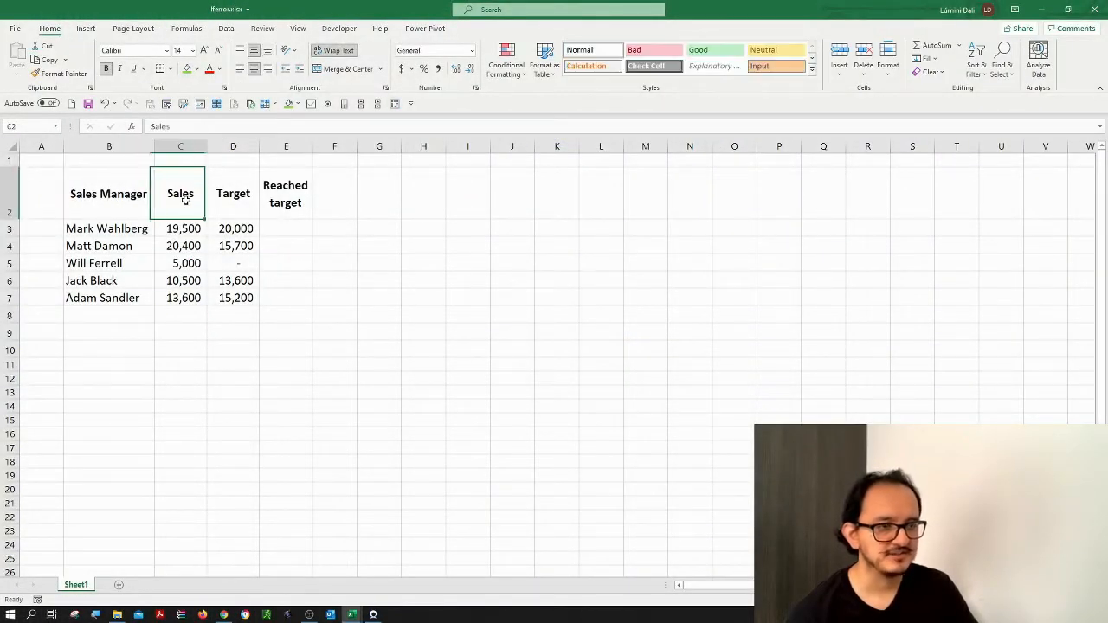
left_click(233, 193)
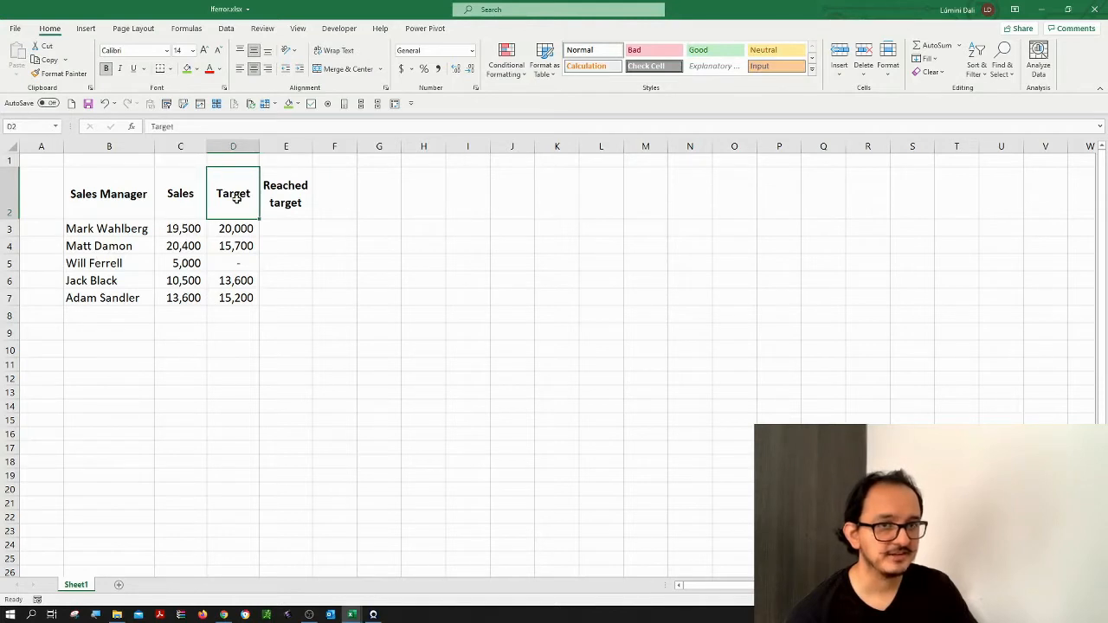
left_click(286, 193)
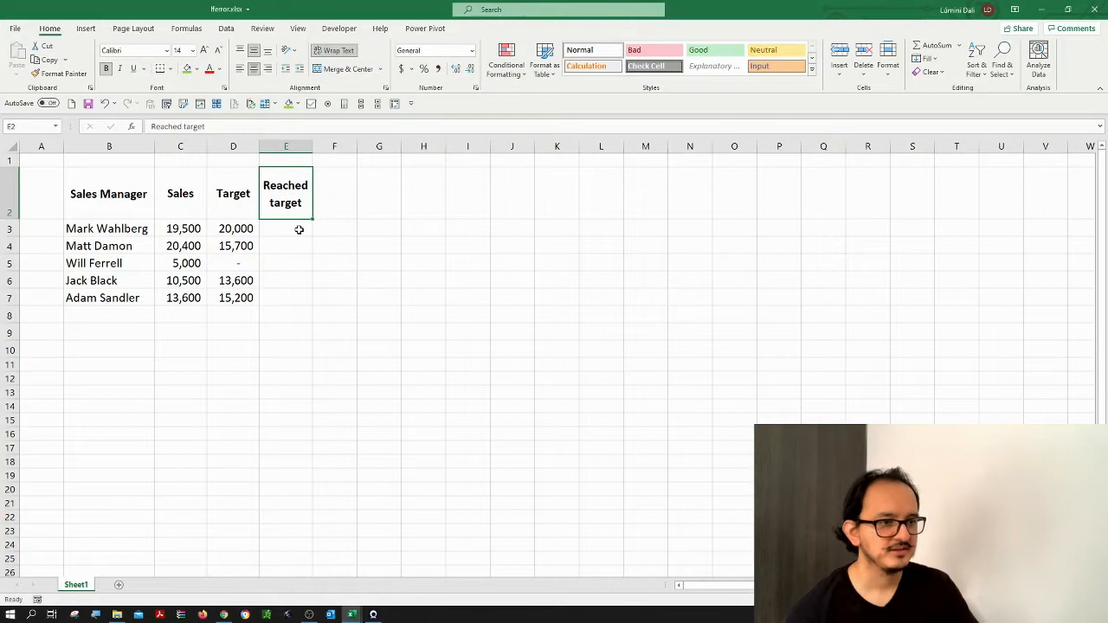
type("=")
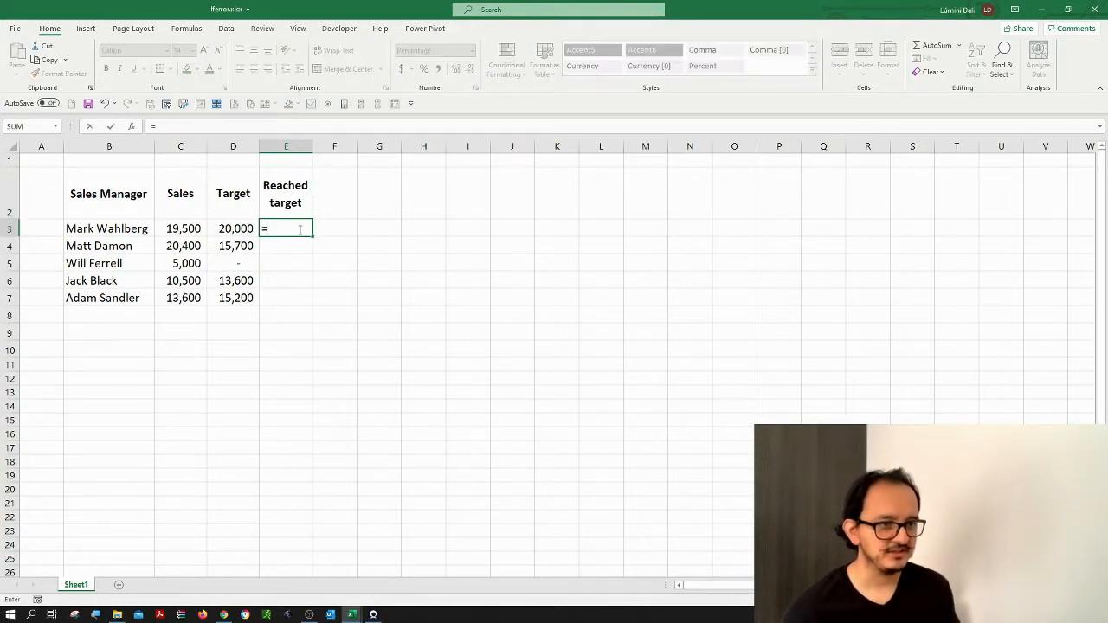
left_click(180, 228)
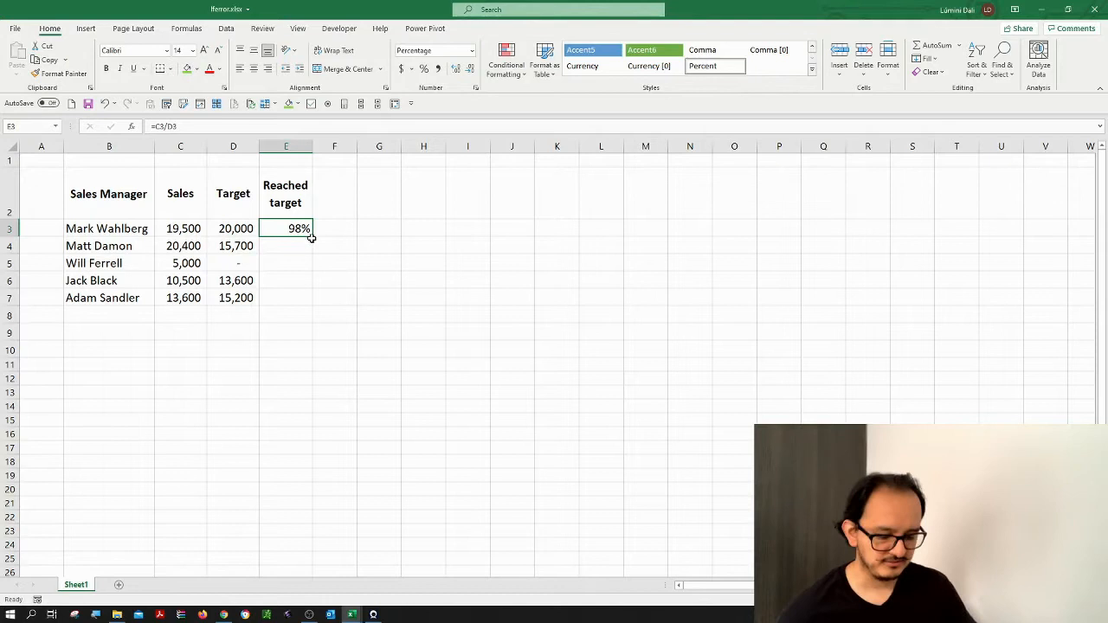
- Fill the remaining four Reached target rows with the formula and inspect Will Ferrell's #DIV/0!
left_click(285, 280)
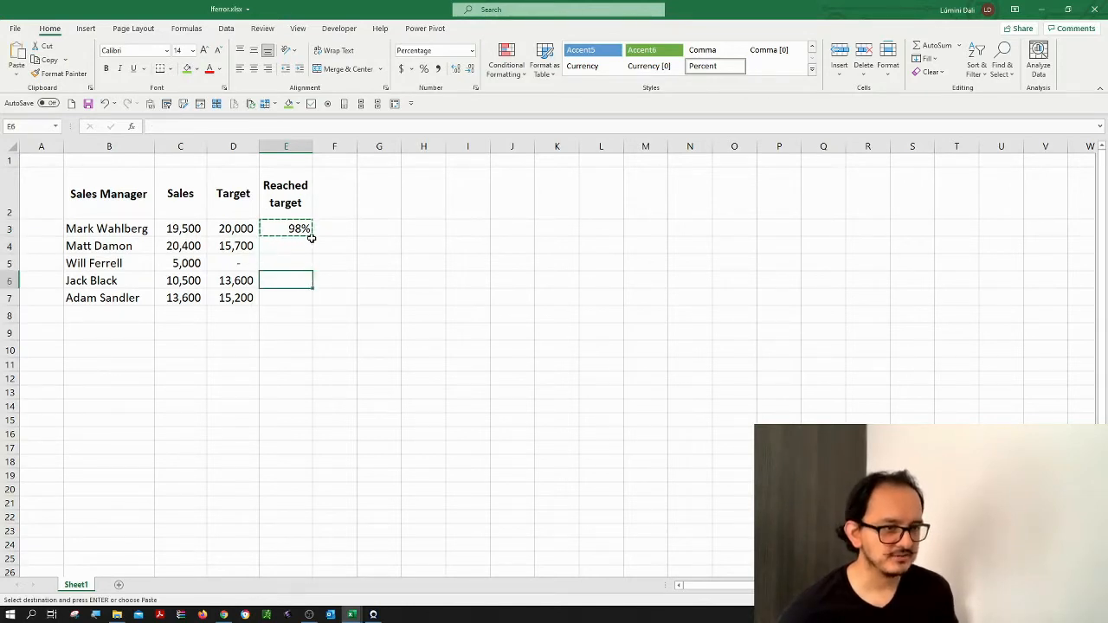
left_click_drag(286, 245, 286, 297)
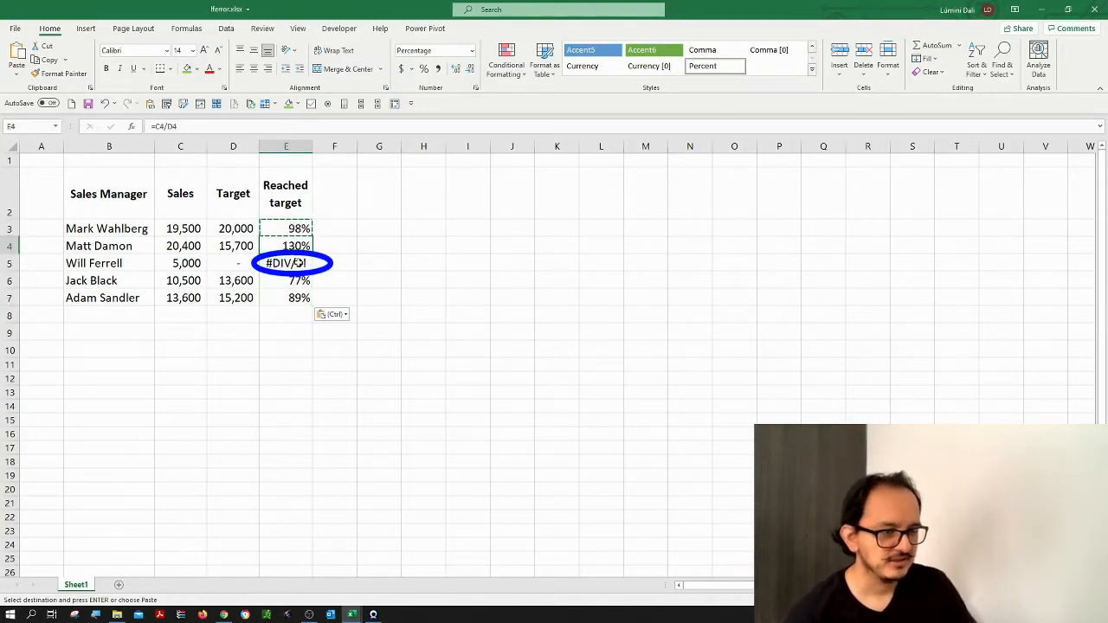
left_click(334, 262)
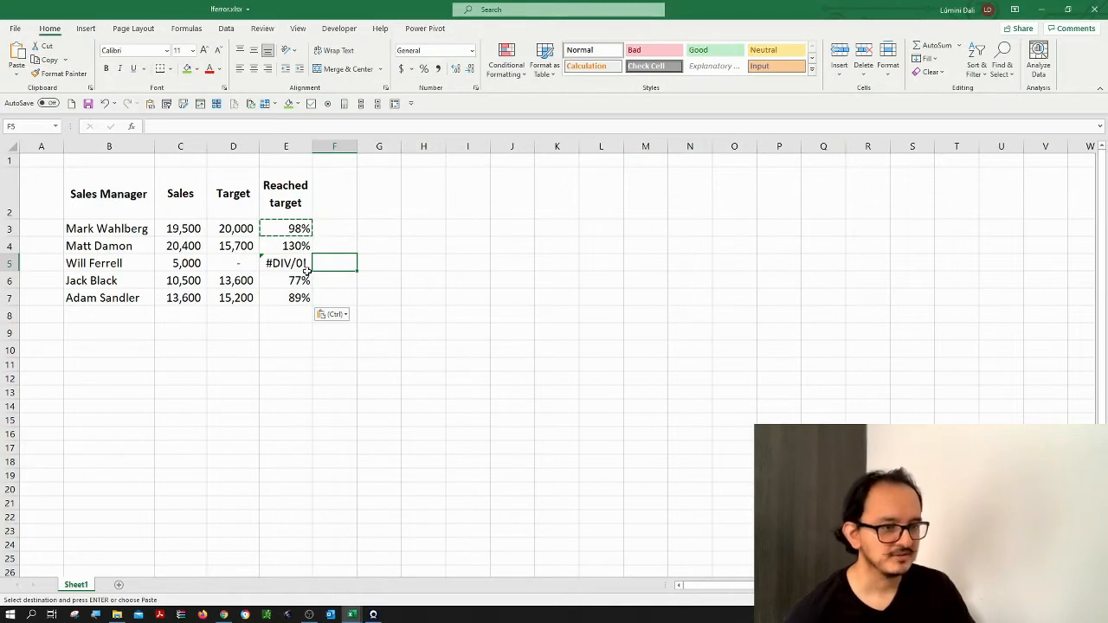
left_click(285, 263)
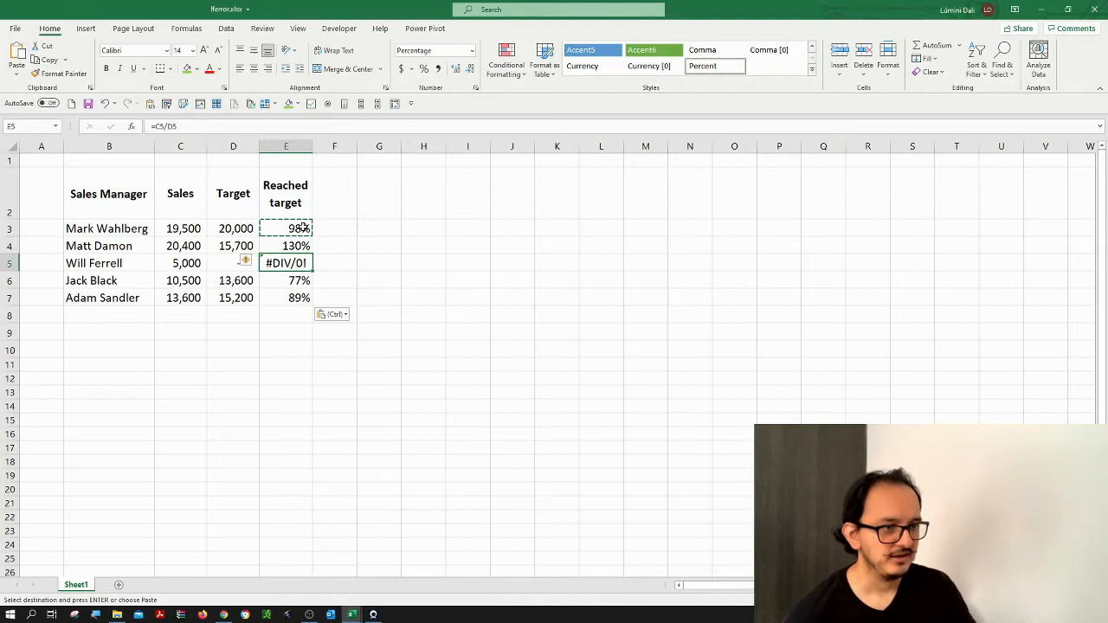
left_click(286, 227)
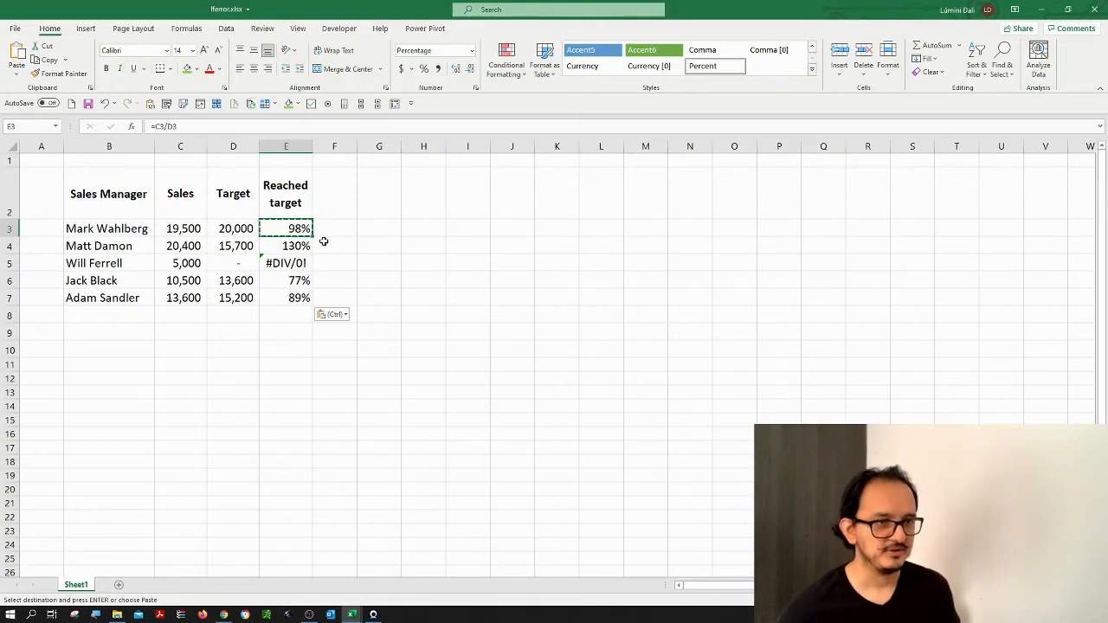
- Rewrite Mark Wahlberg's Reached target formula as =IFERROR(C3/D3,1)
double_click(286, 228)
type("=")
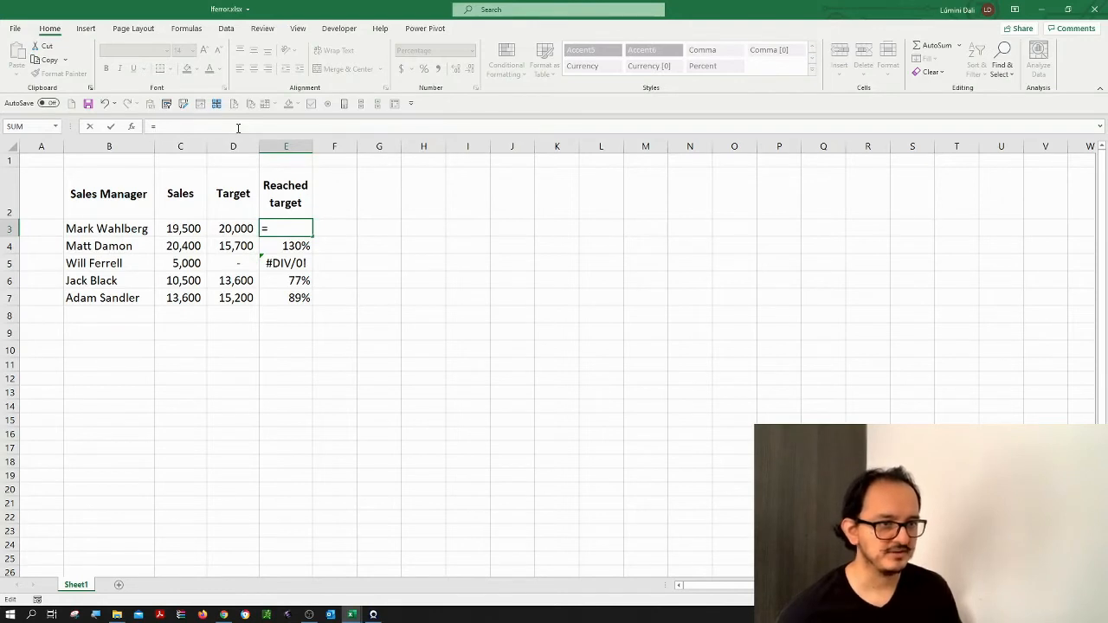
type("IFERROR")
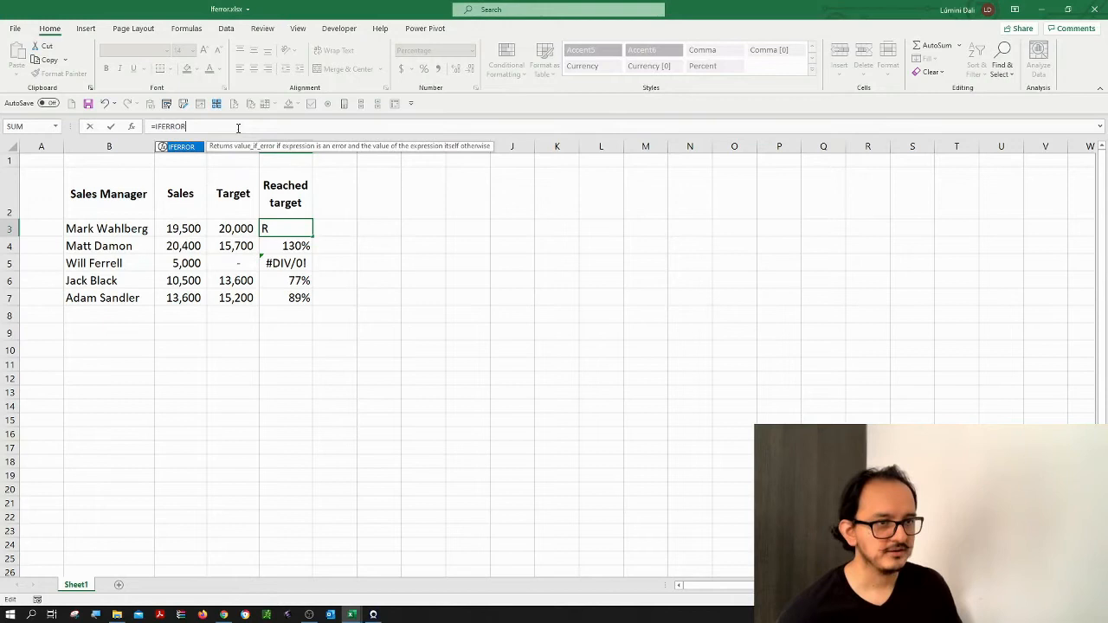
type("(")
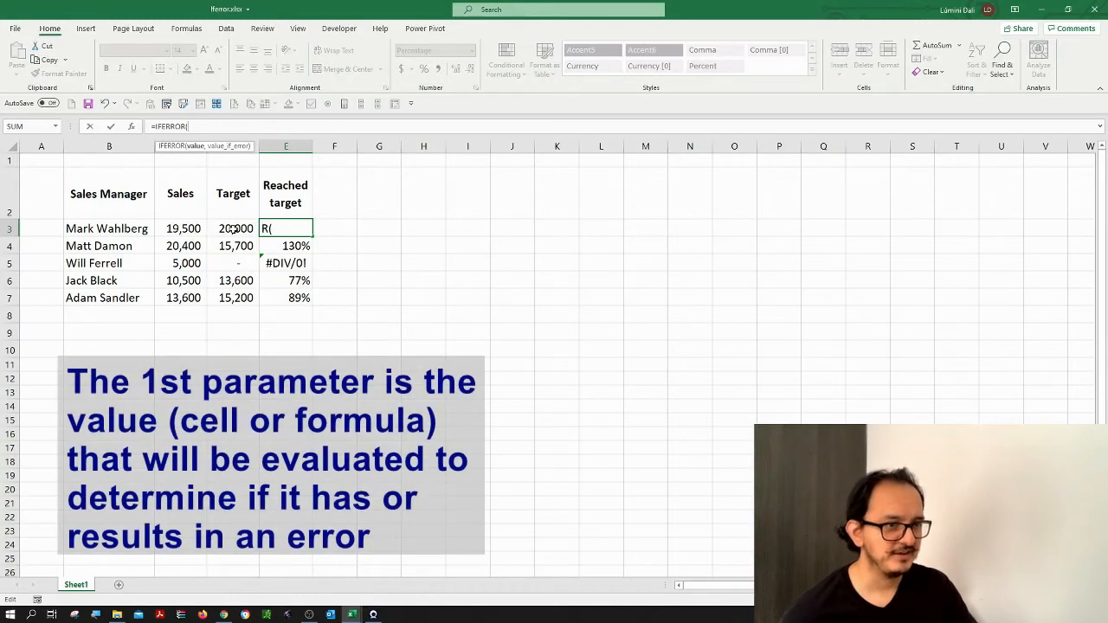
left_click(182, 228)
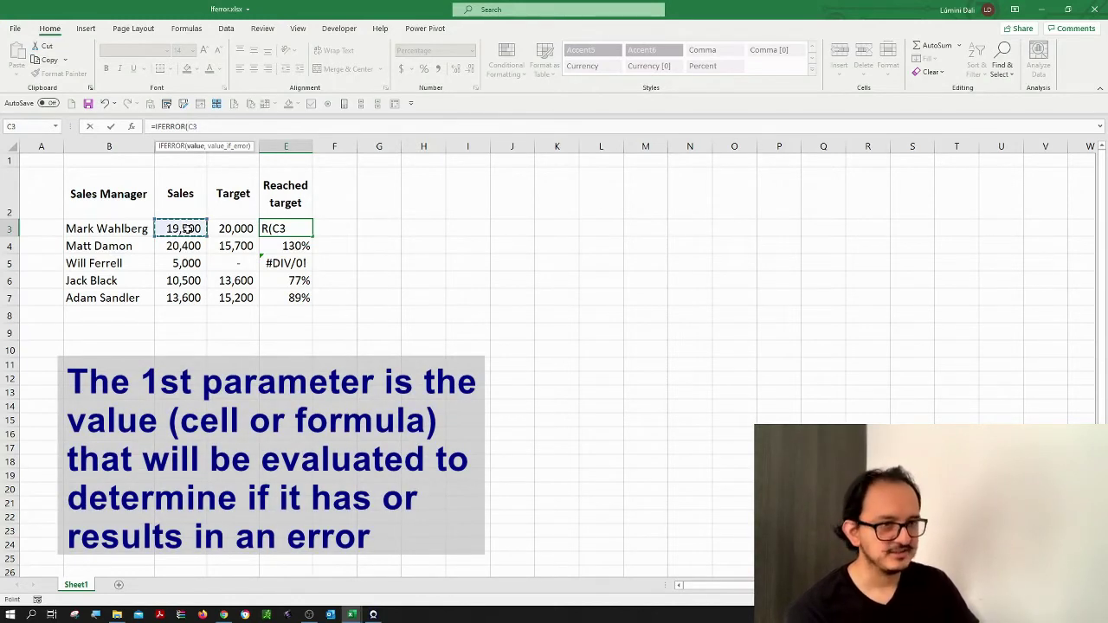
left_click(233, 228)
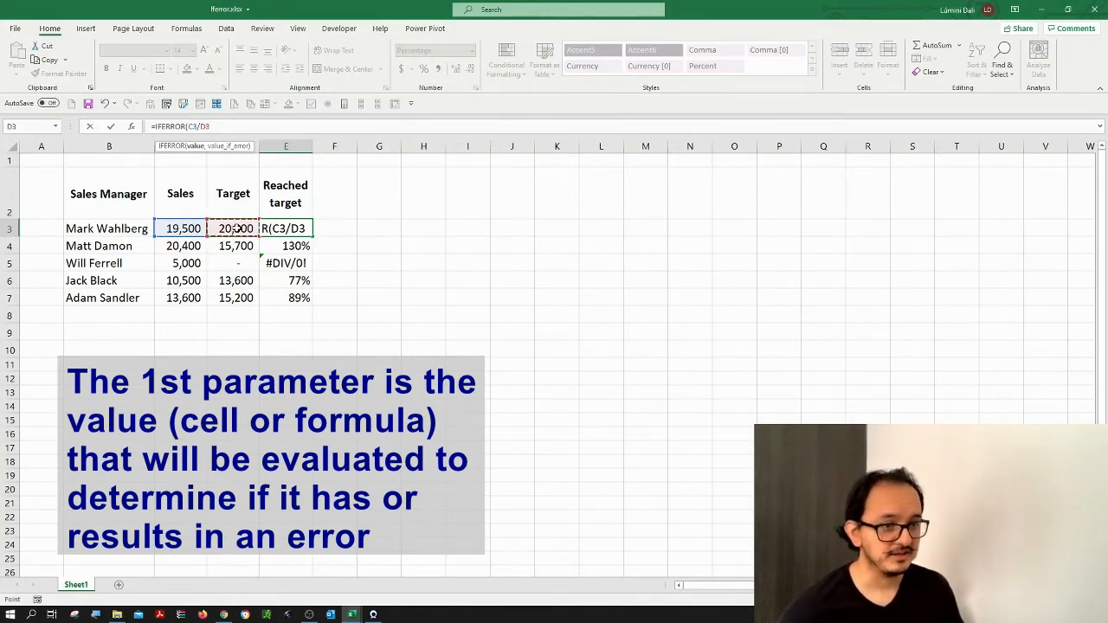
type(",")
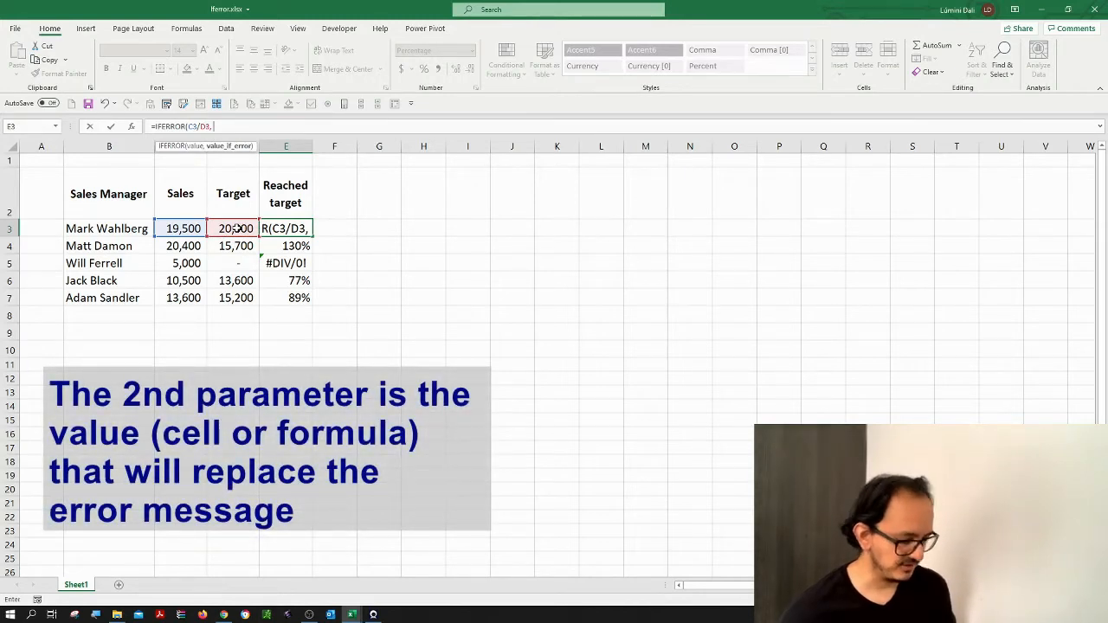
type("1")
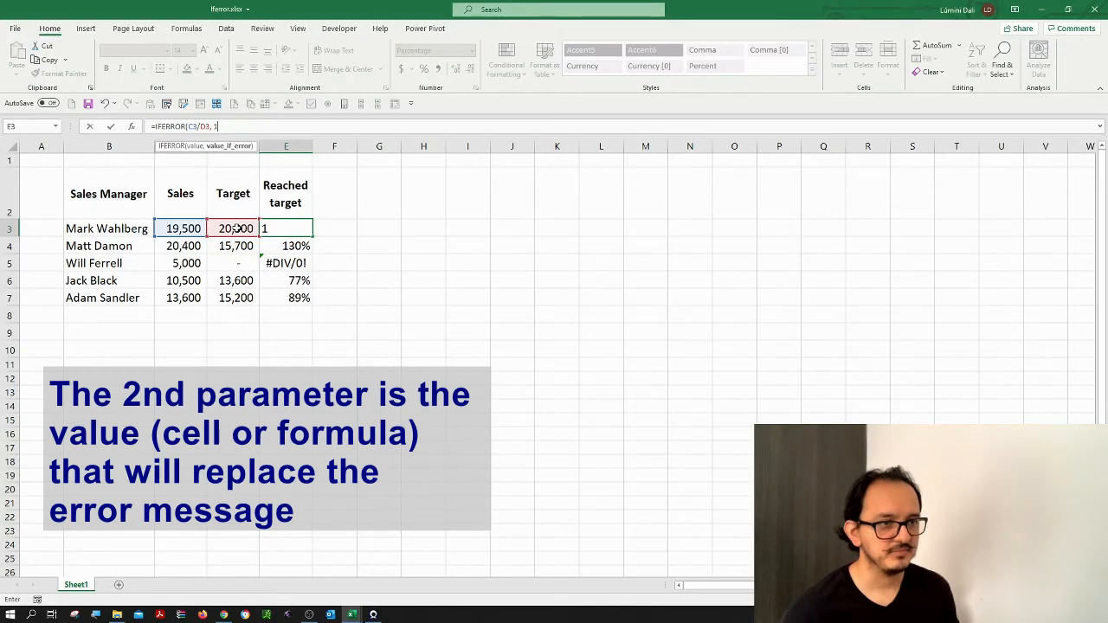
type(")")
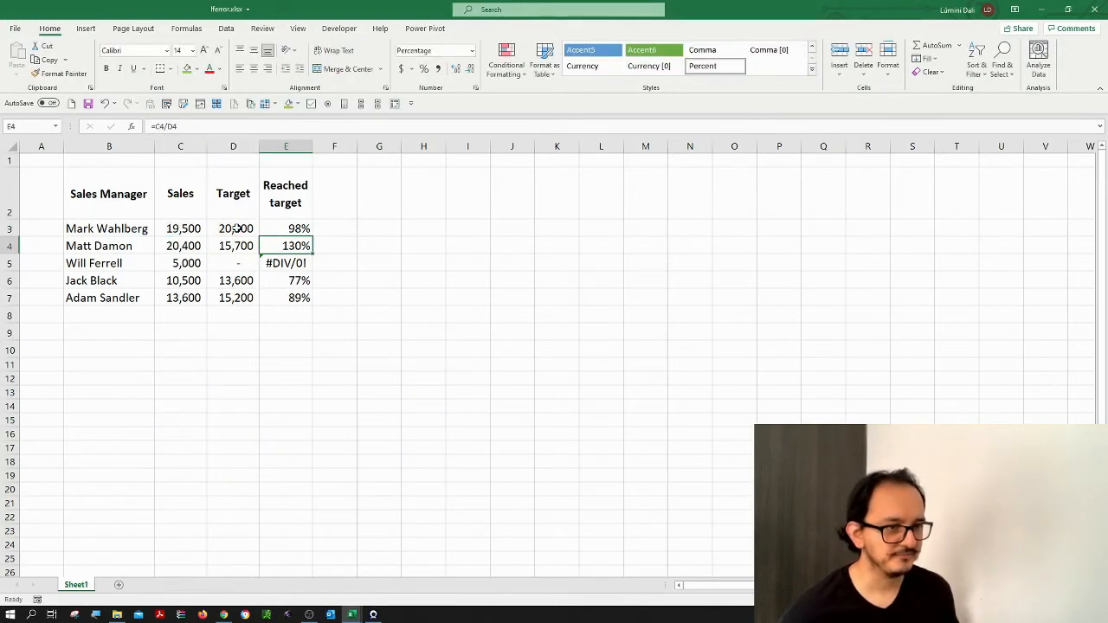
- Copy the IFERROR formula from E3 into E3:E7, turning Will Ferrell's #DIV/0! into 100%
left_click(285, 228)
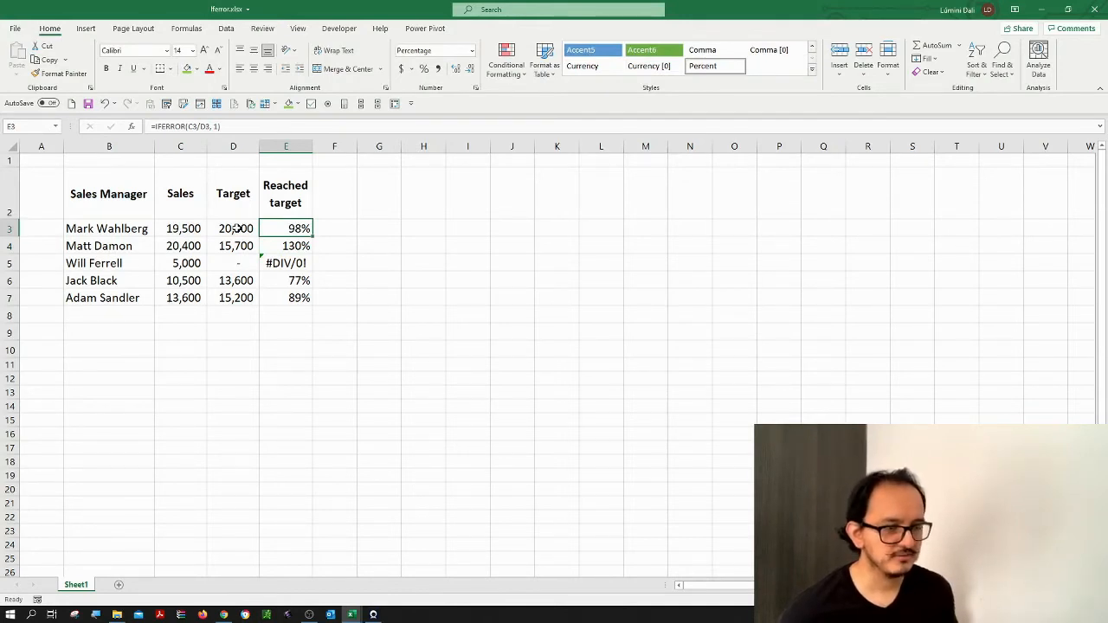
key("ctrl+c")
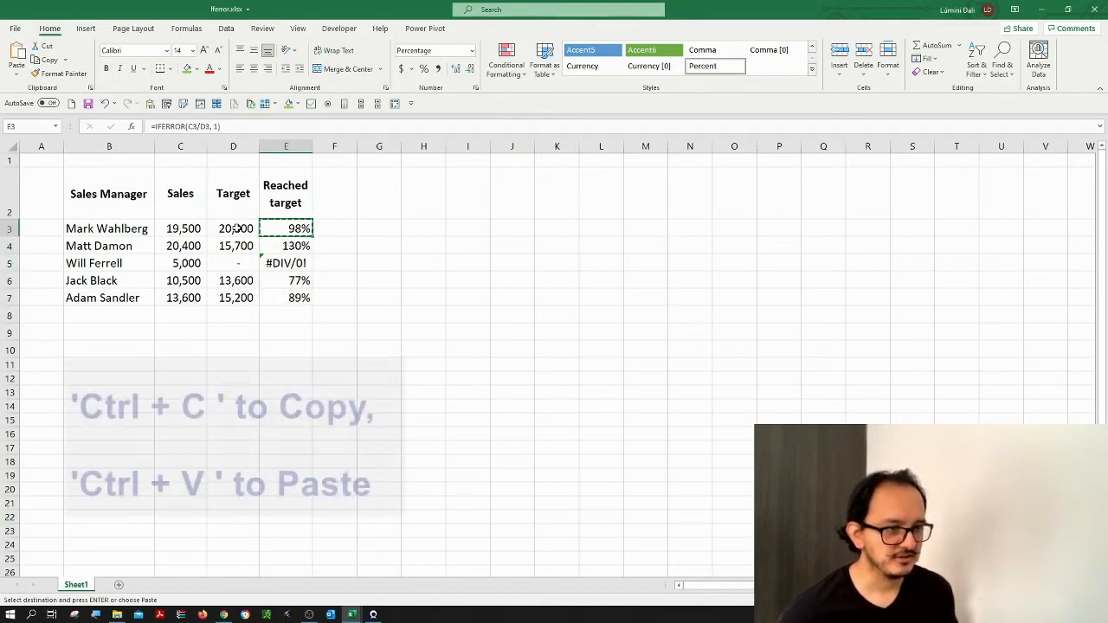
left_click_drag(286, 229, 285, 297)
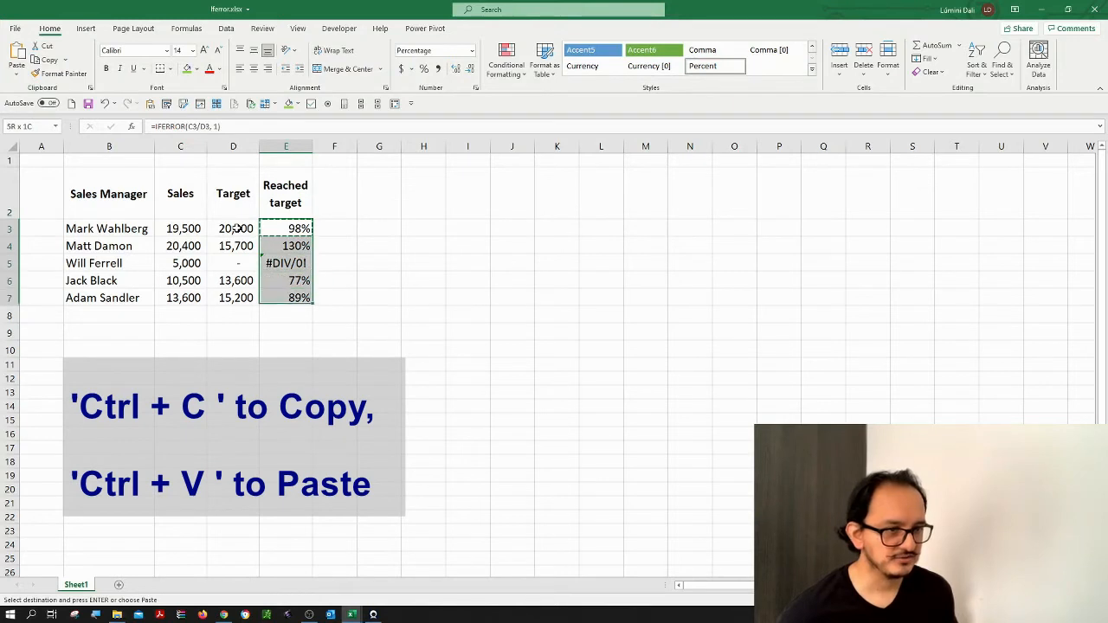
key("ctrl+v")
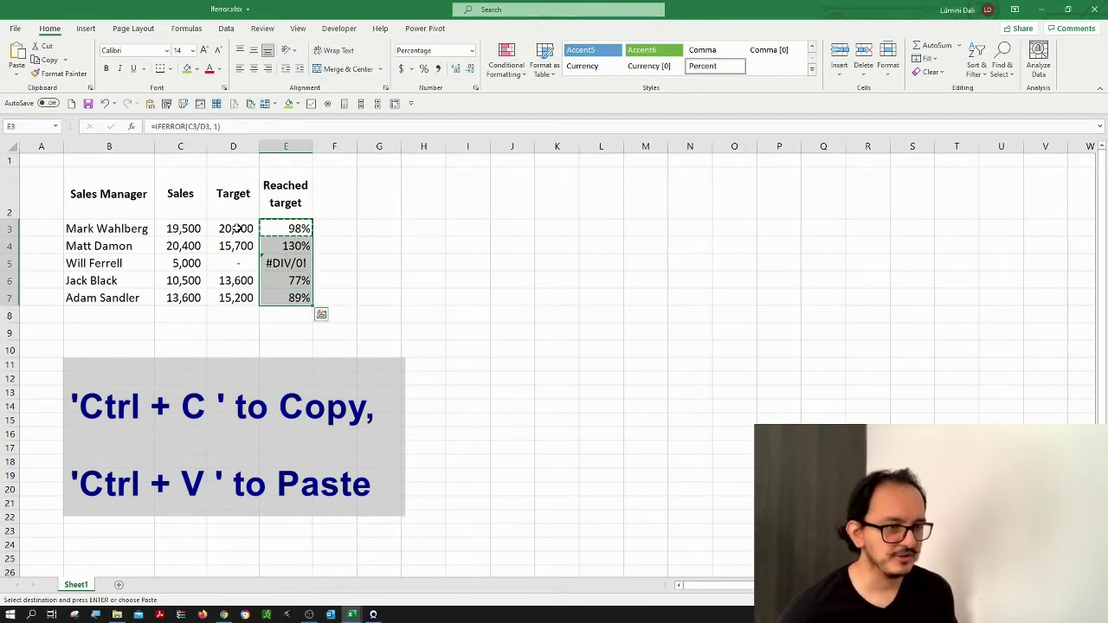
key("ctrl+v")
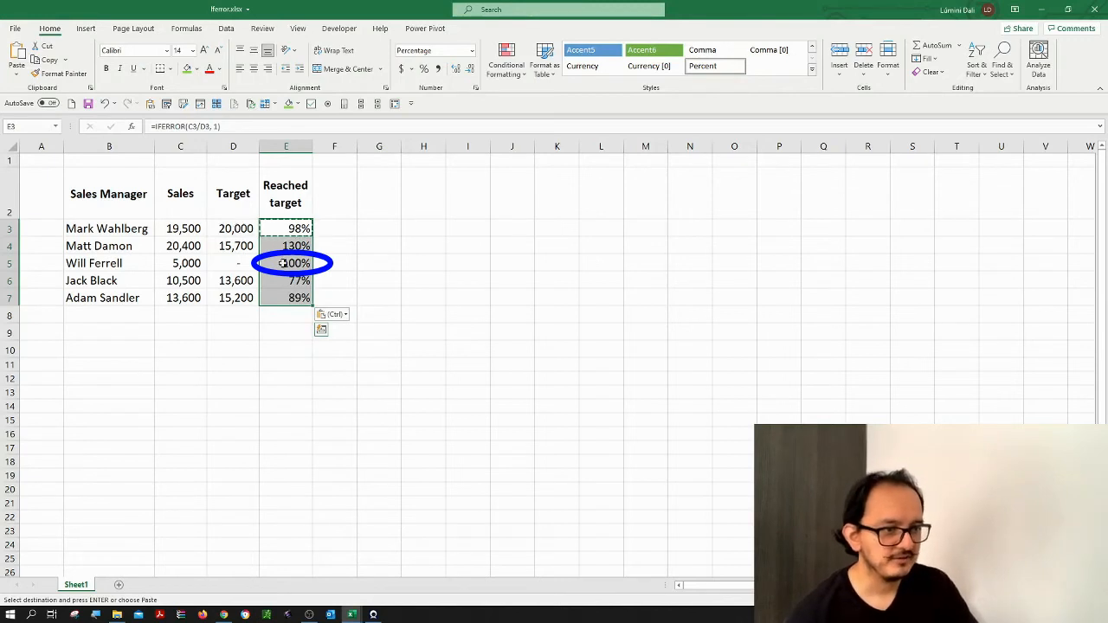
left_click(285, 263)
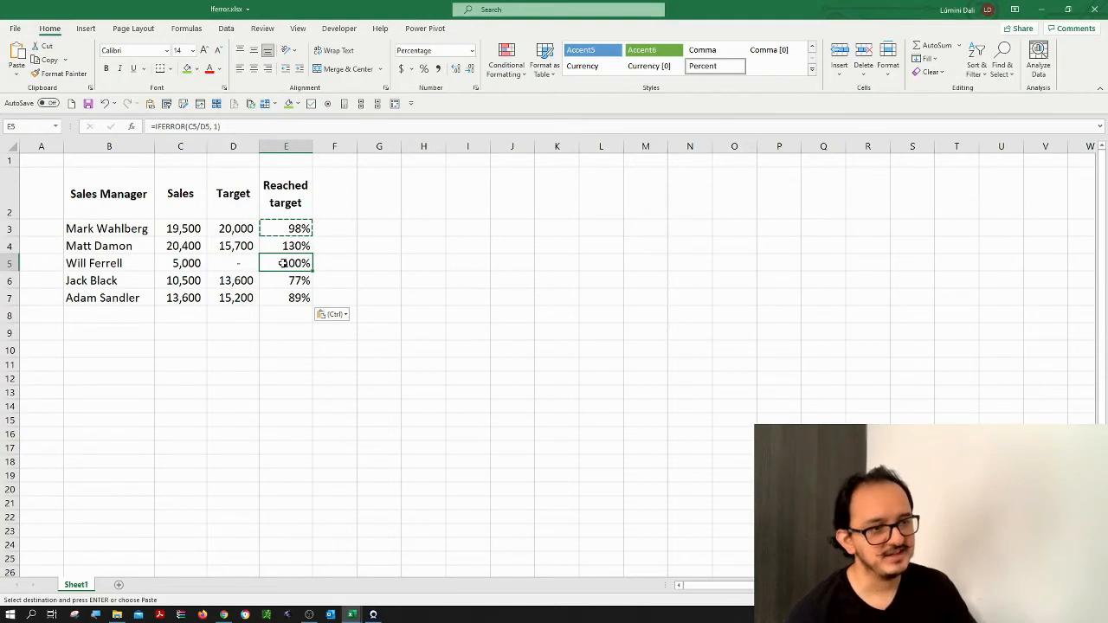
left_click(233, 263)
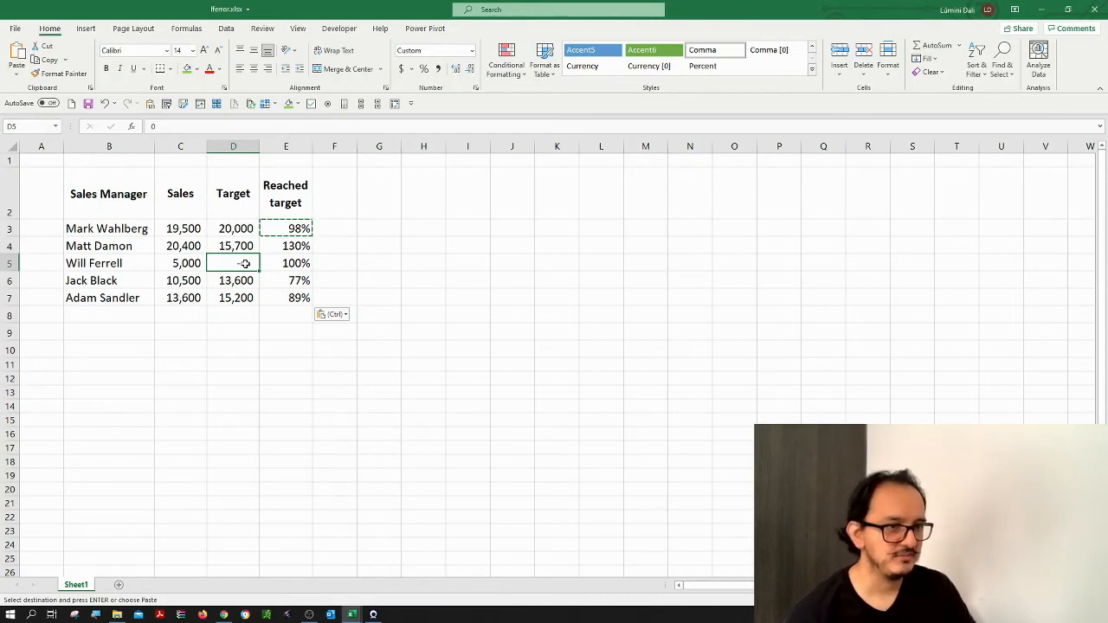
mouse_move(279, 263)
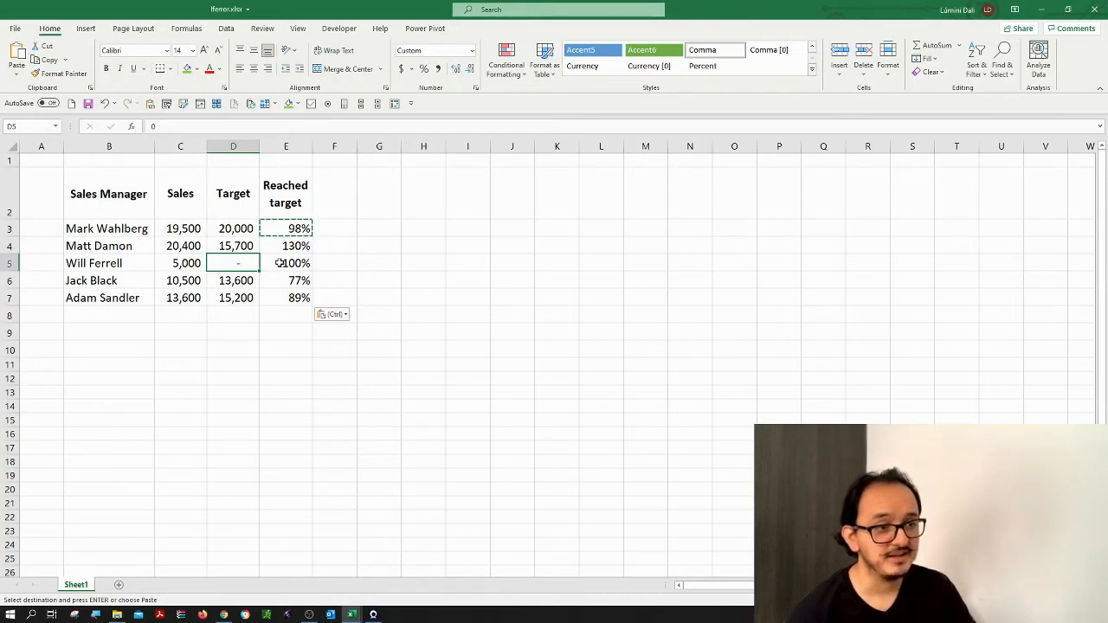